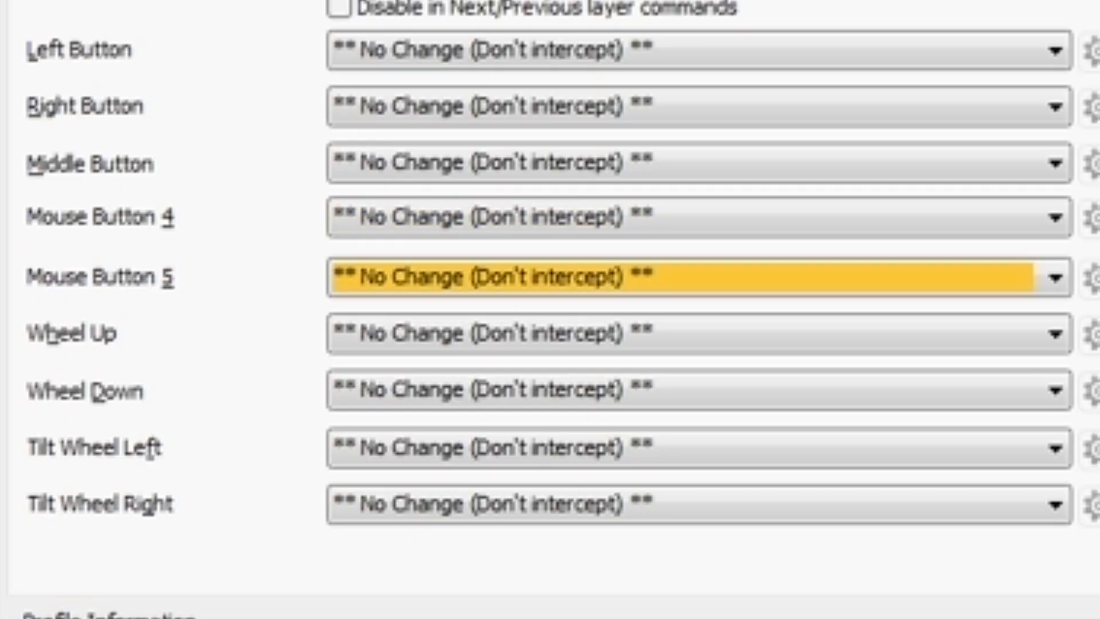
# Step: Show the action choices for Mouse Button 4
pyautogui.scroll(3)
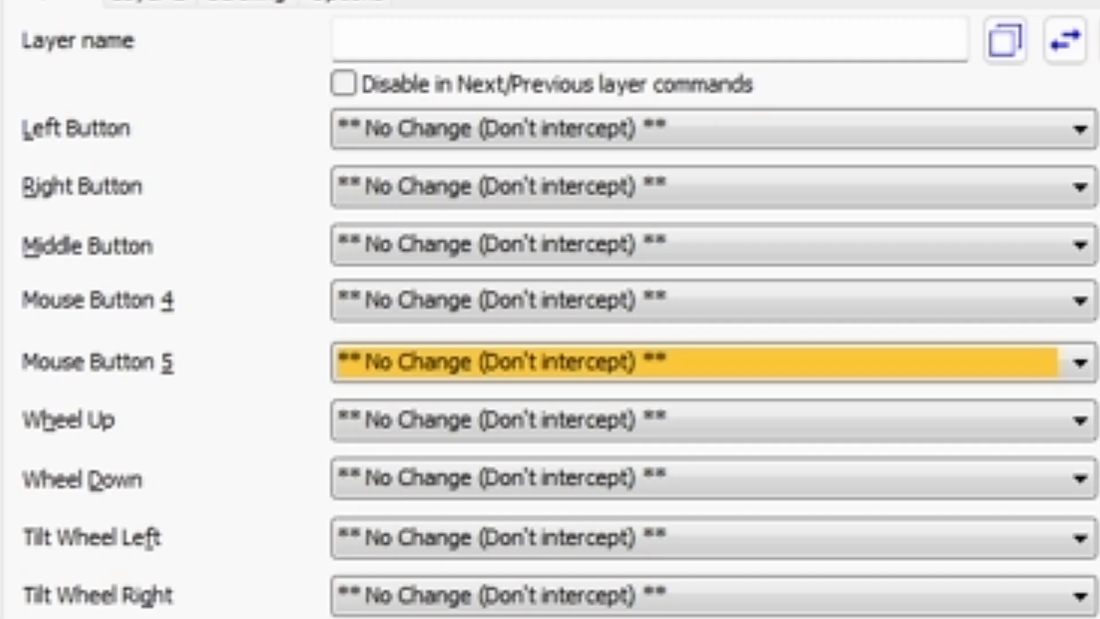
pyautogui.click(1079, 300)
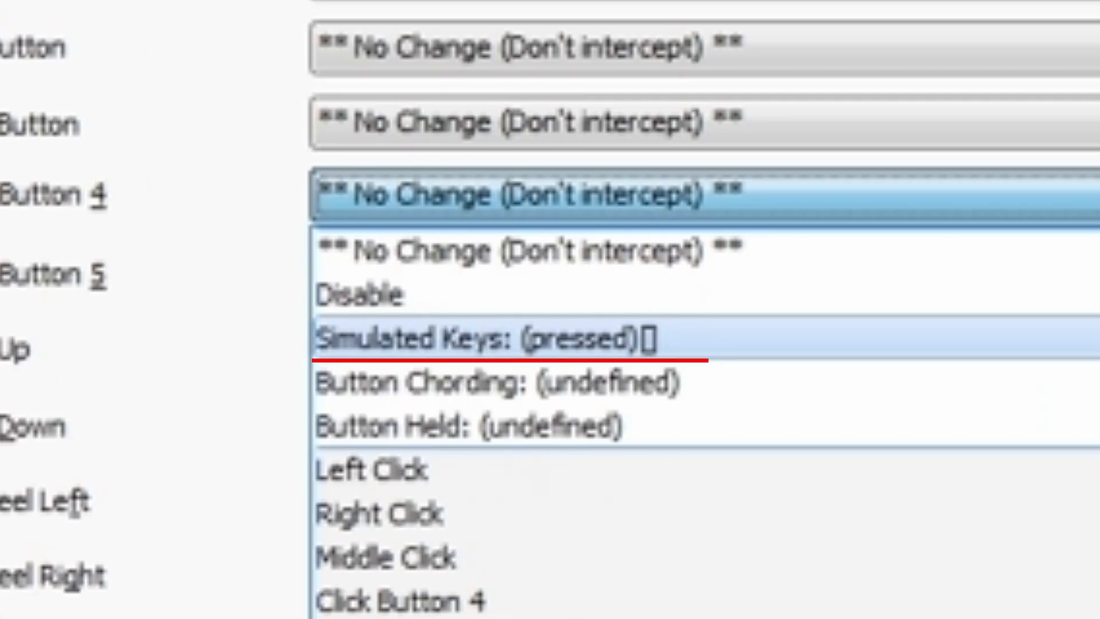
# Step: Map Mouse Button 4 to simulated key J with send mode 3 'During' and confirm
pyautogui.click(489, 339)
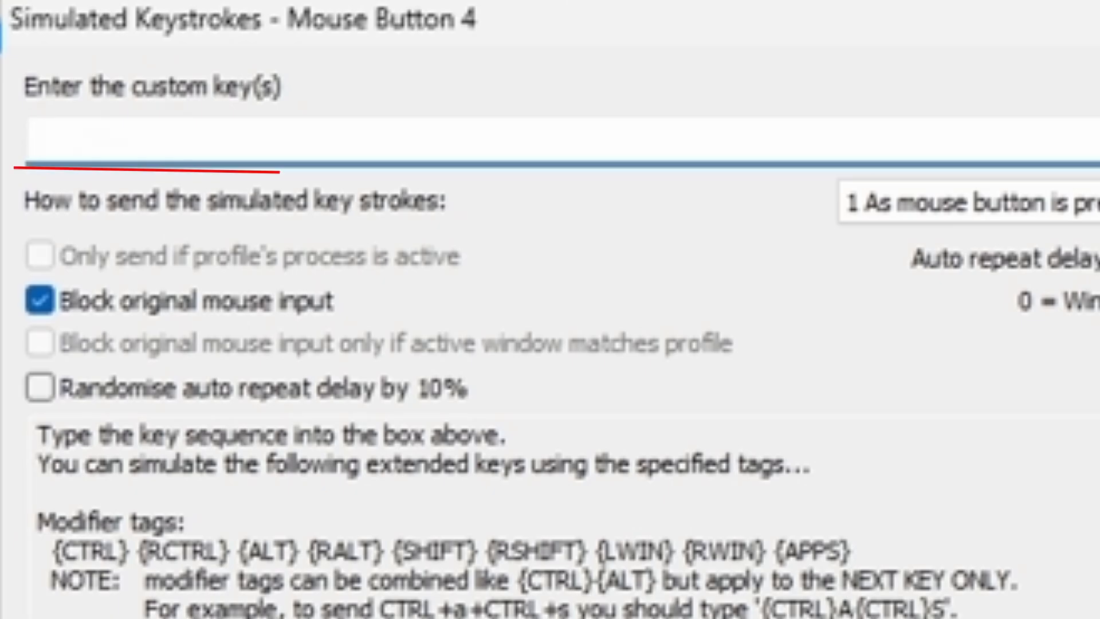
pyautogui.write('J')
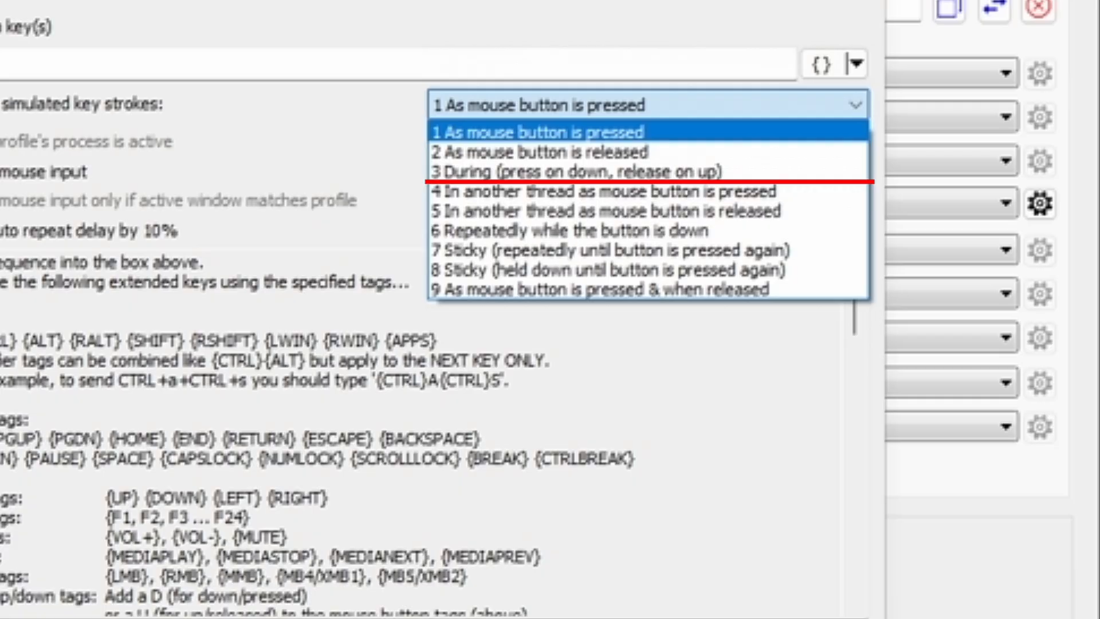
pyautogui.moveTo(580, 171)
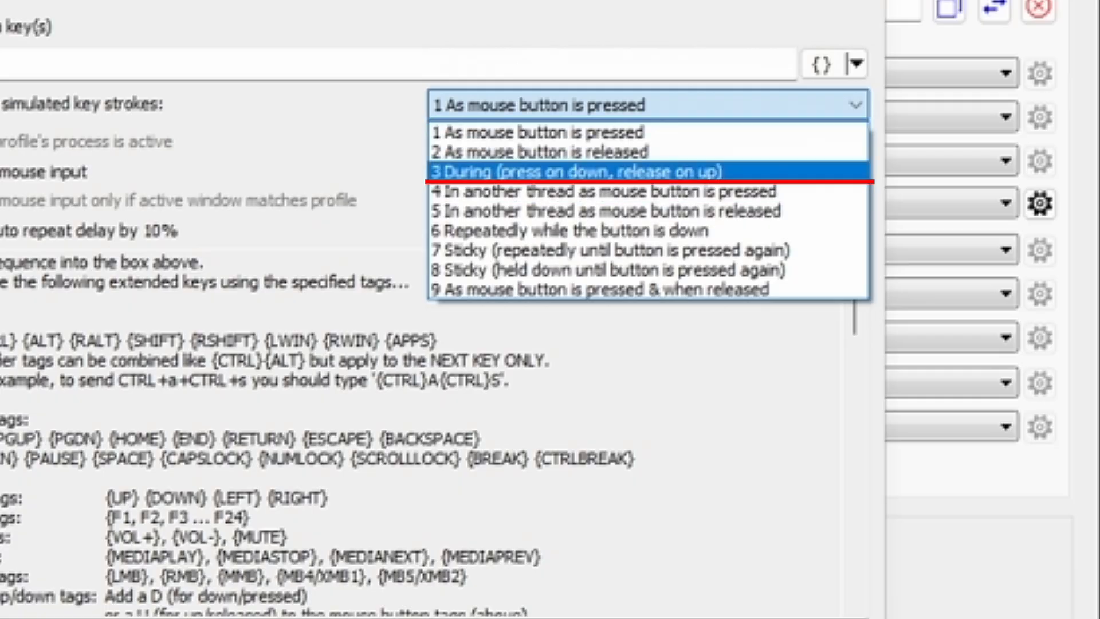
pyautogui.click(576, 171)
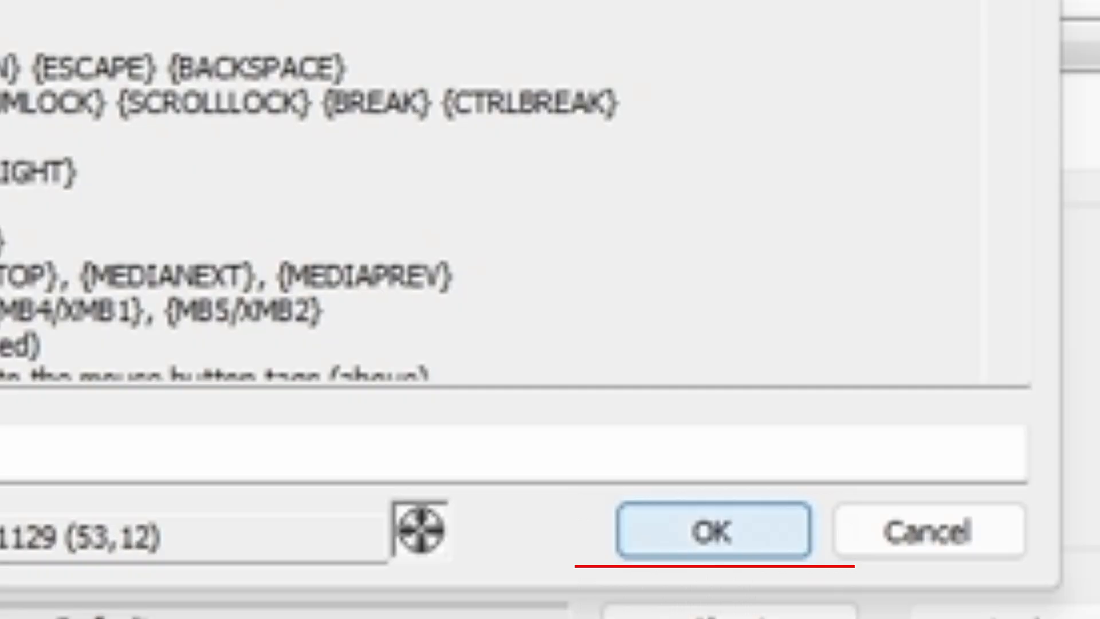
pyautogui.click(709, 530)
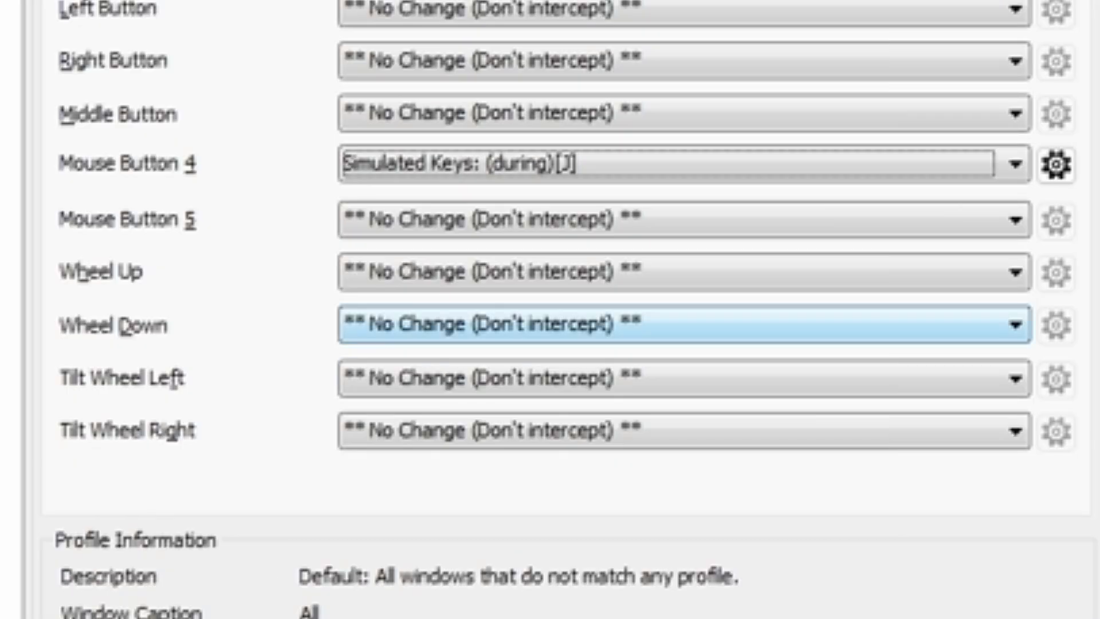
# Step: Start Simulated Keys for Mouse Button 5 and enter k as the custom key
pyautogui.click(1013, 220)
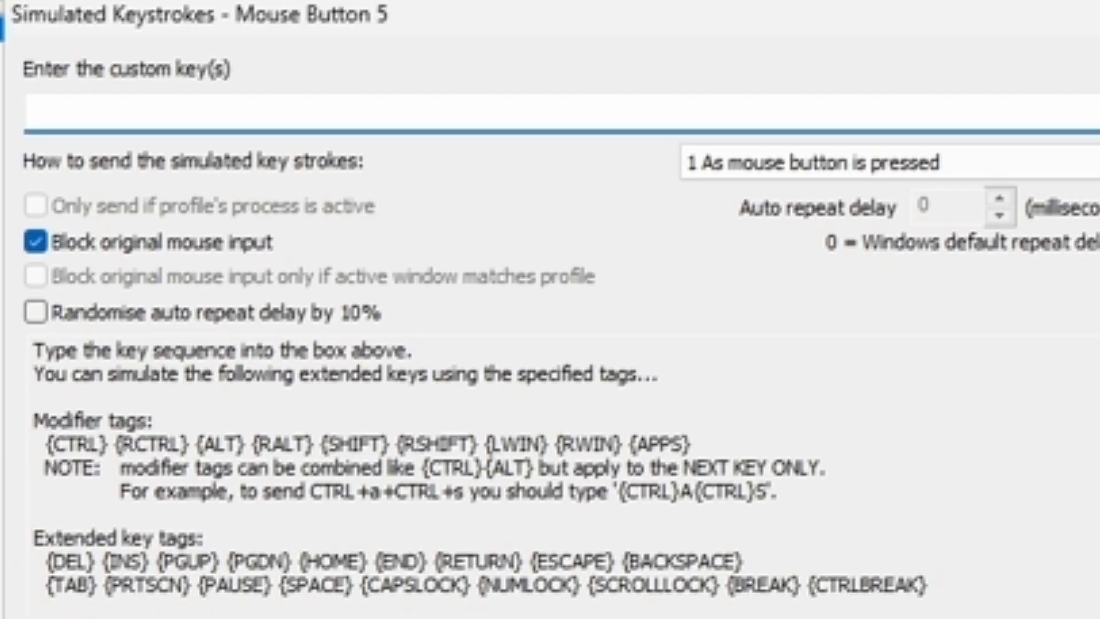
pyautogui.write('k')
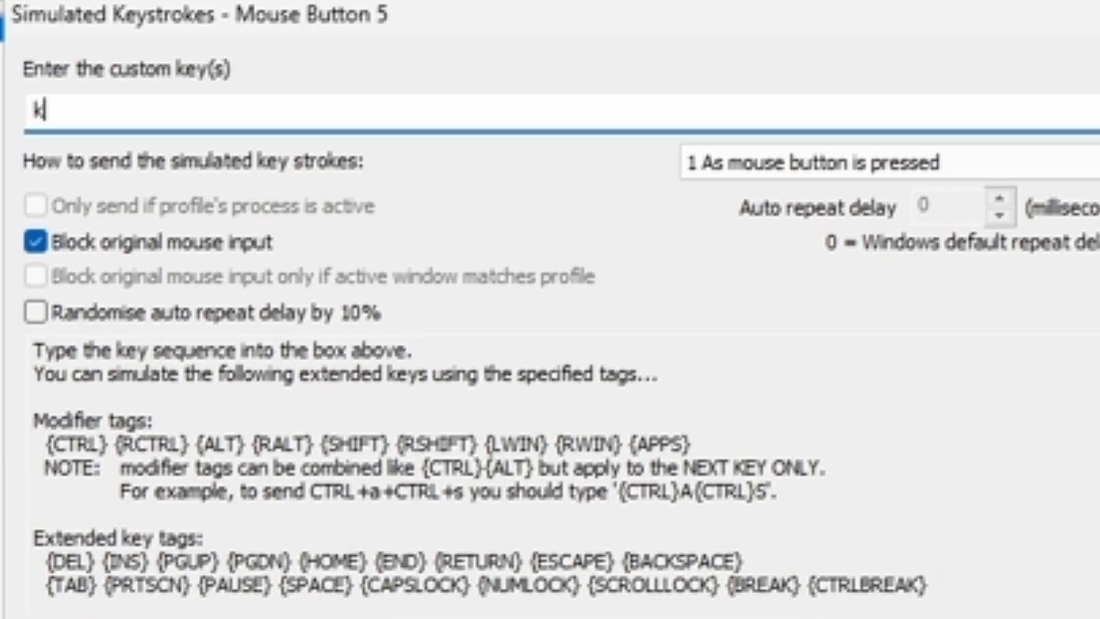